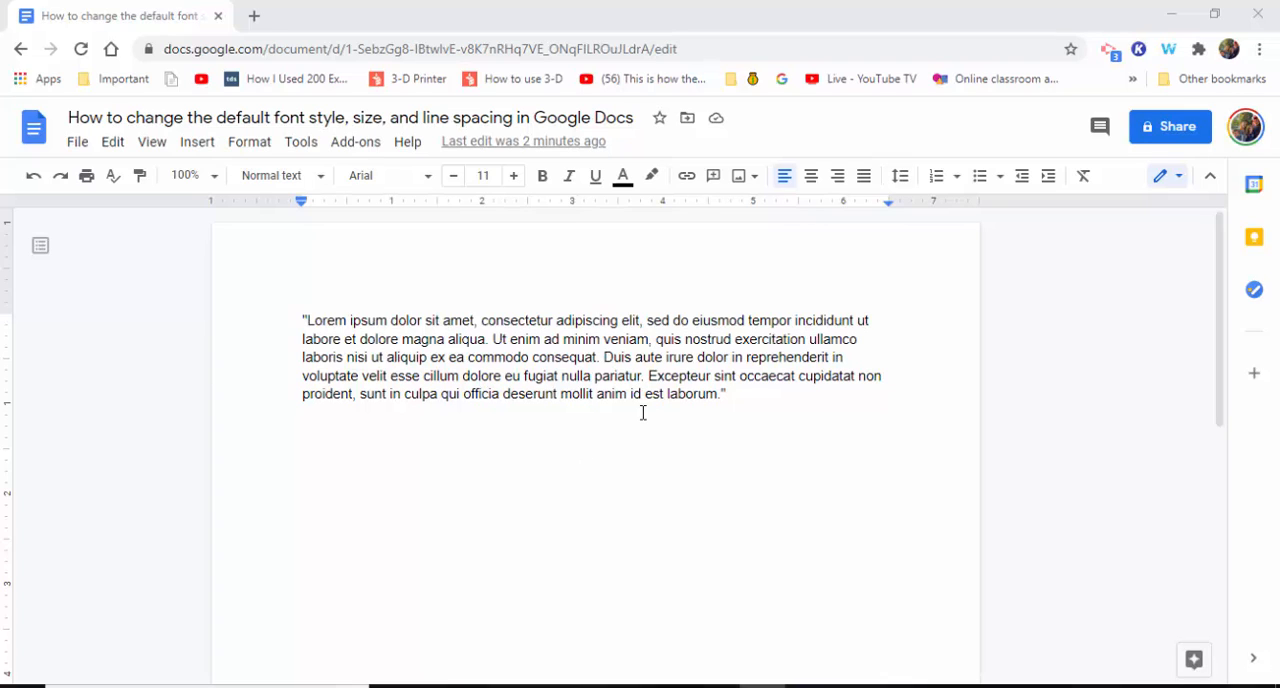
{"action": "mouse_move", "coordinate": [500, 282]}
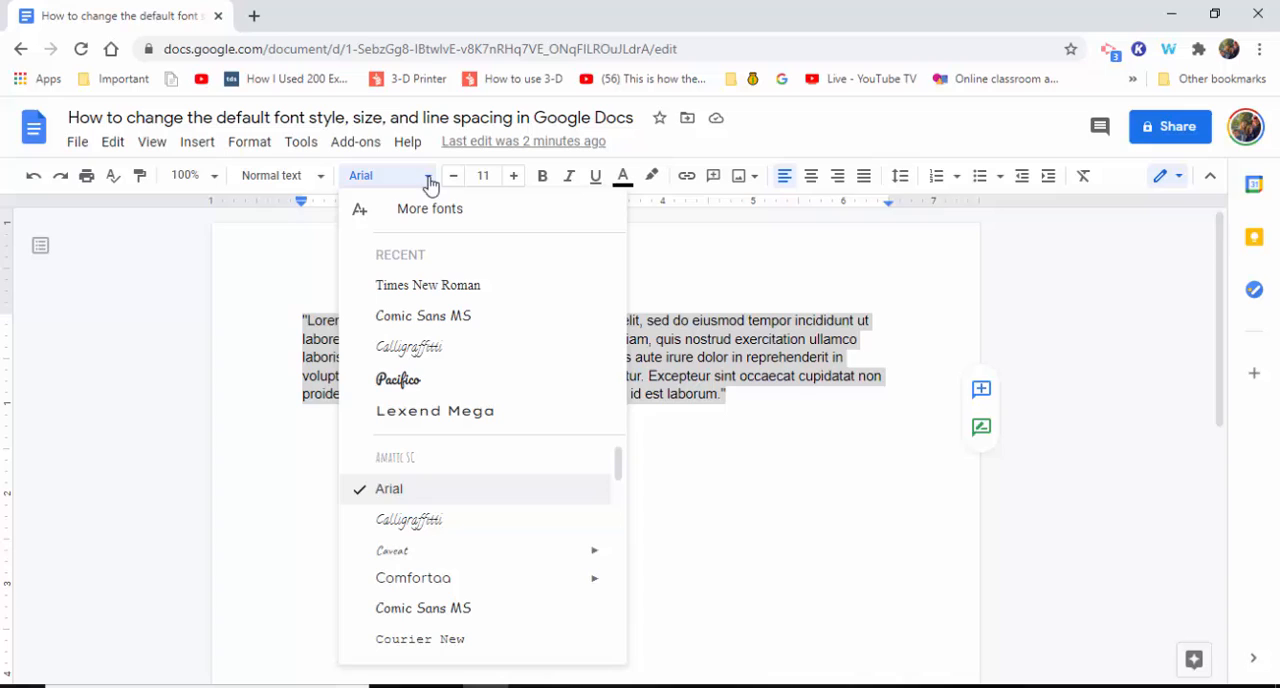
{"action": "mouse_move", "coordinate": [428, 284]}
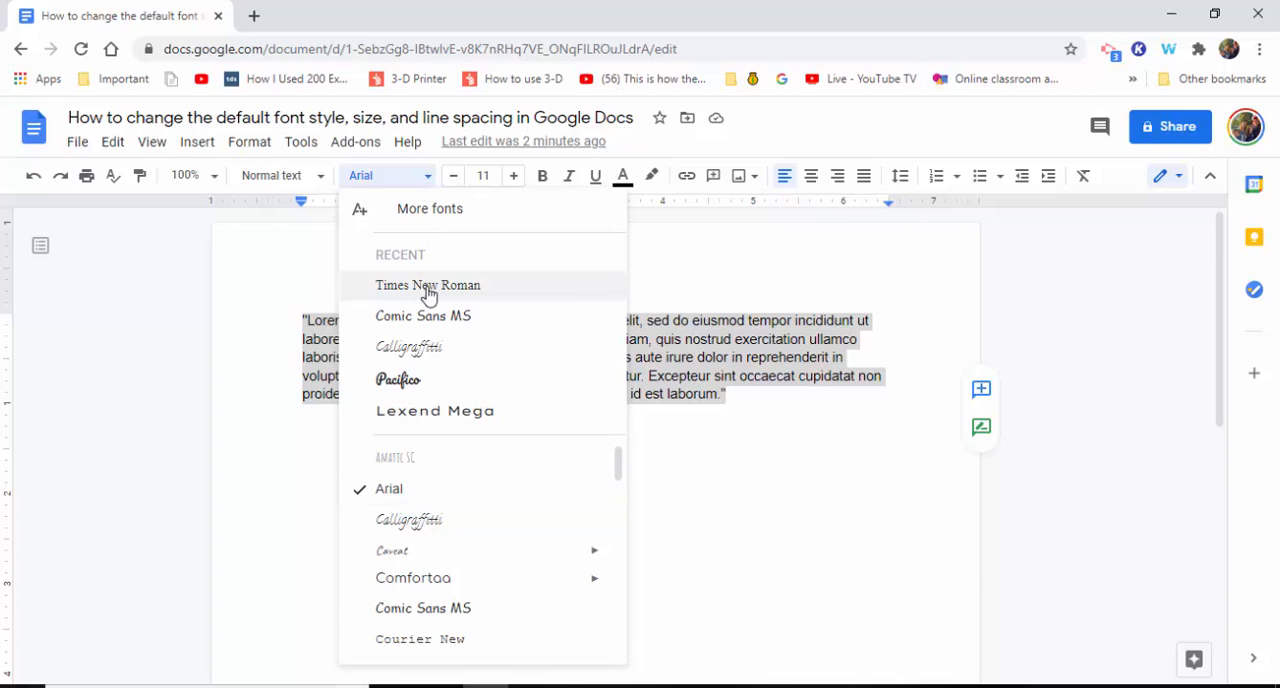
Step: Set the sample paragraph to Times New Roman, size 12, with double line spacing
{"action": "left_click", "coordinate": [428, 284]}
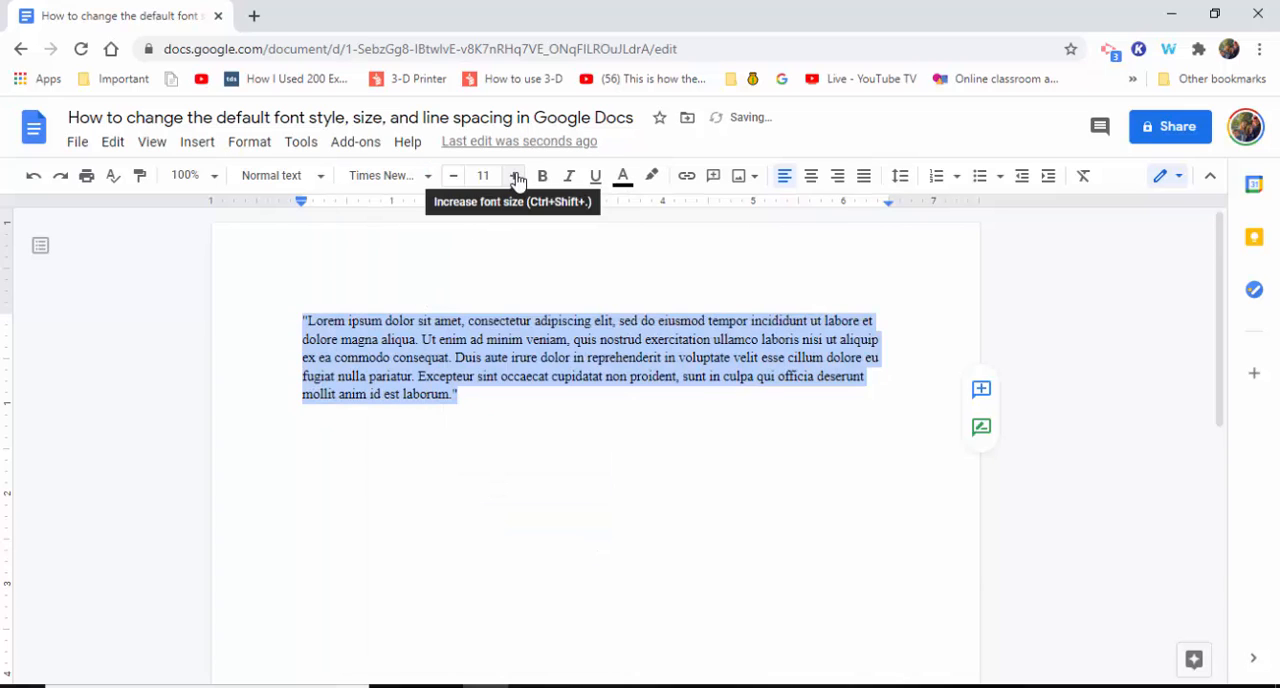
{"action": "left_click", "coordinate": [512, 176]}
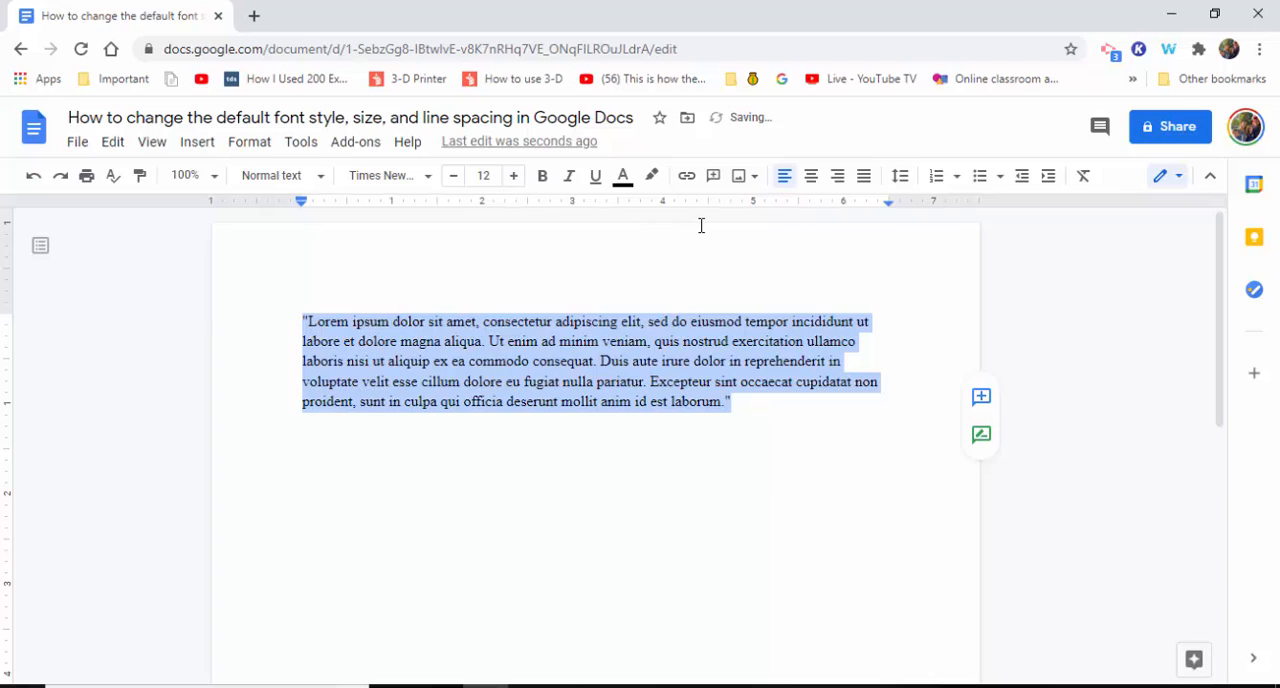
{"action": "left_click", "coordinate": [898, 176]}
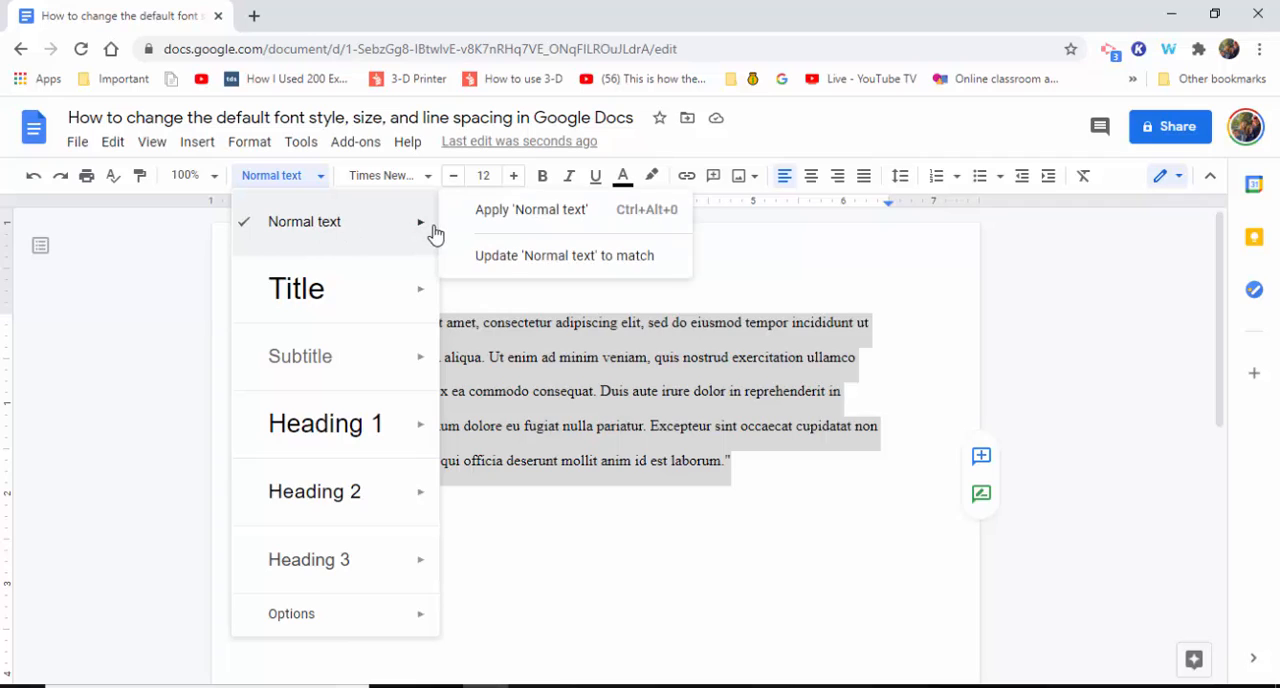
{"action": "mouse_move", "coordinate": [510, 262]}
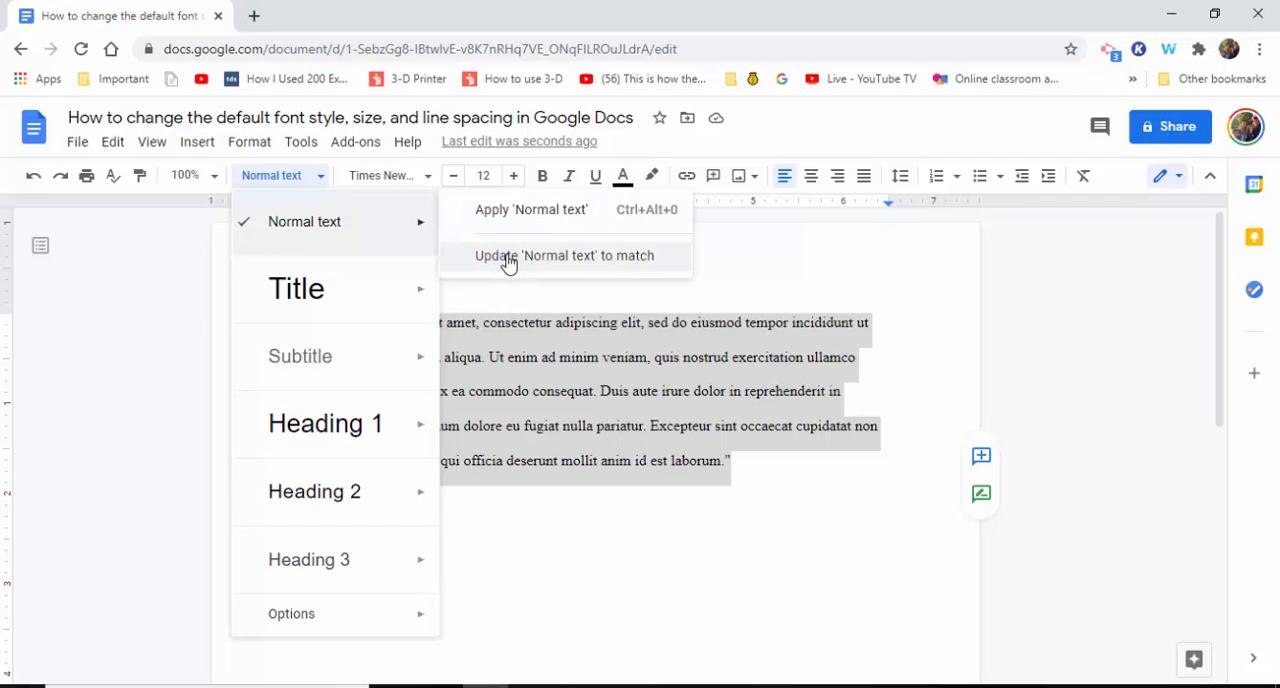
Step: Update the 'Normal text' style to match the reformatted paragraph
{"action": "left_click", "coordinate": [566, 256]}
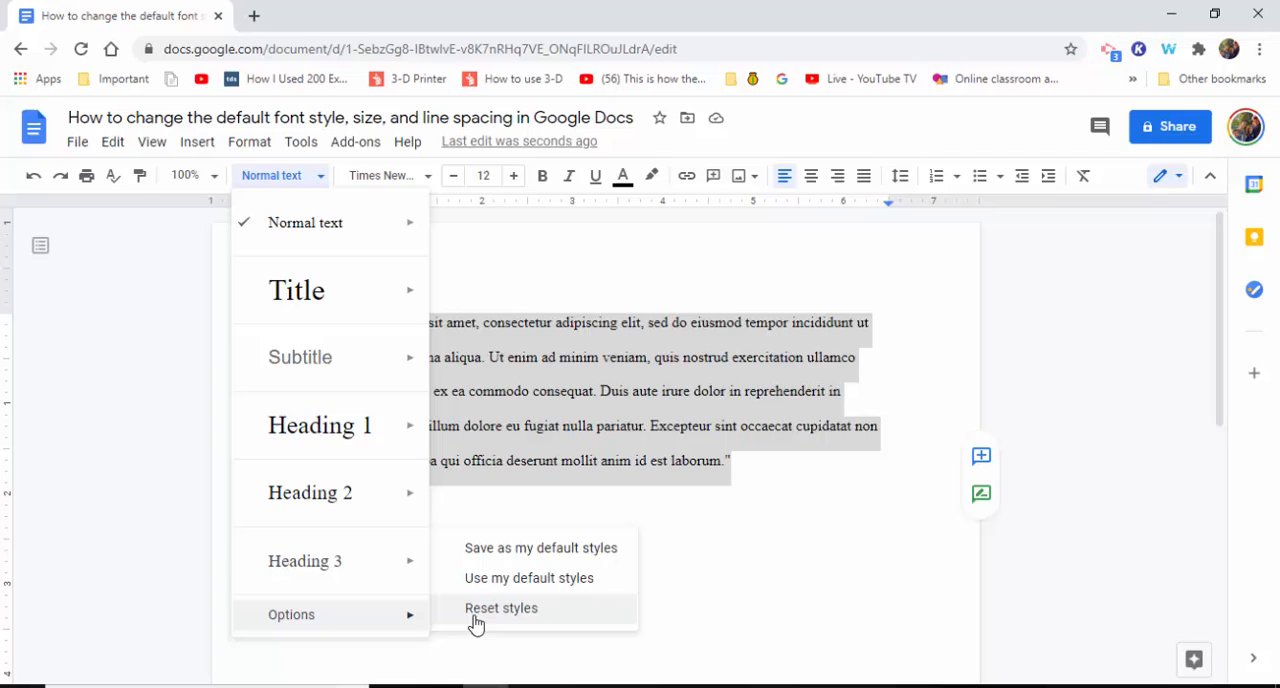
{"action": "mouse_move", "coordinate": [540, 548]}
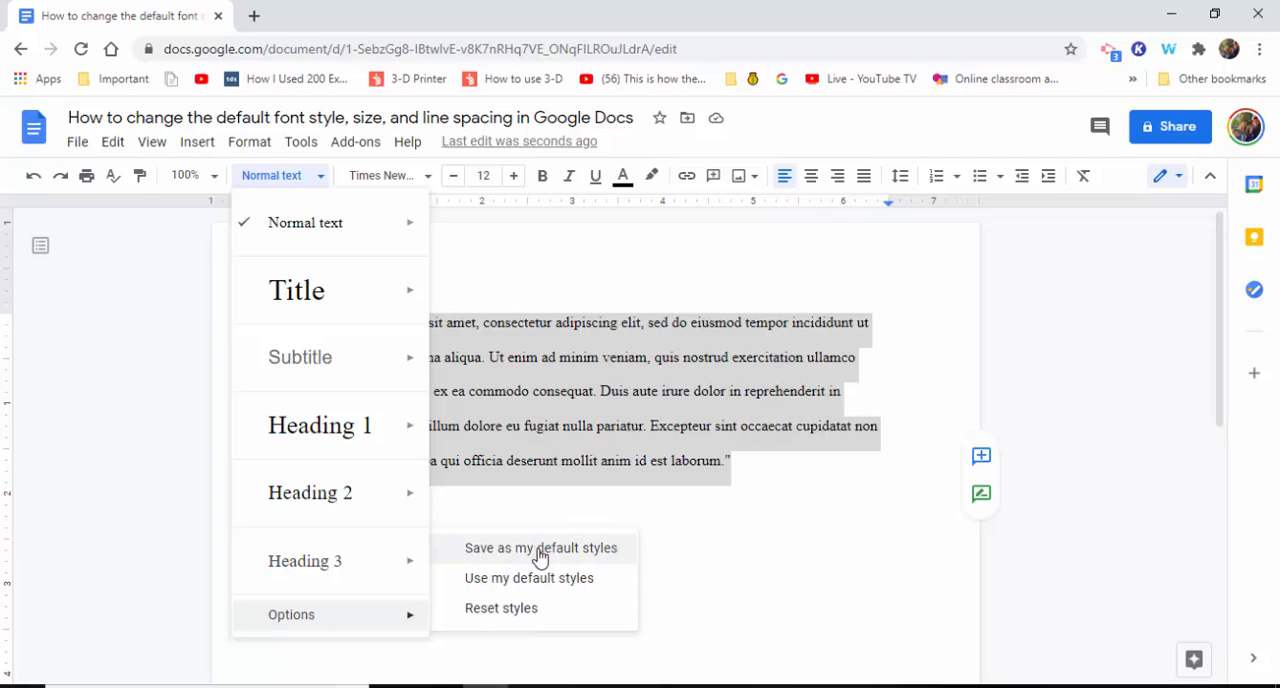
Step: Save the current styles as my default styles for new documents
{"action": "left_click", "coordinate": [540, 548]}
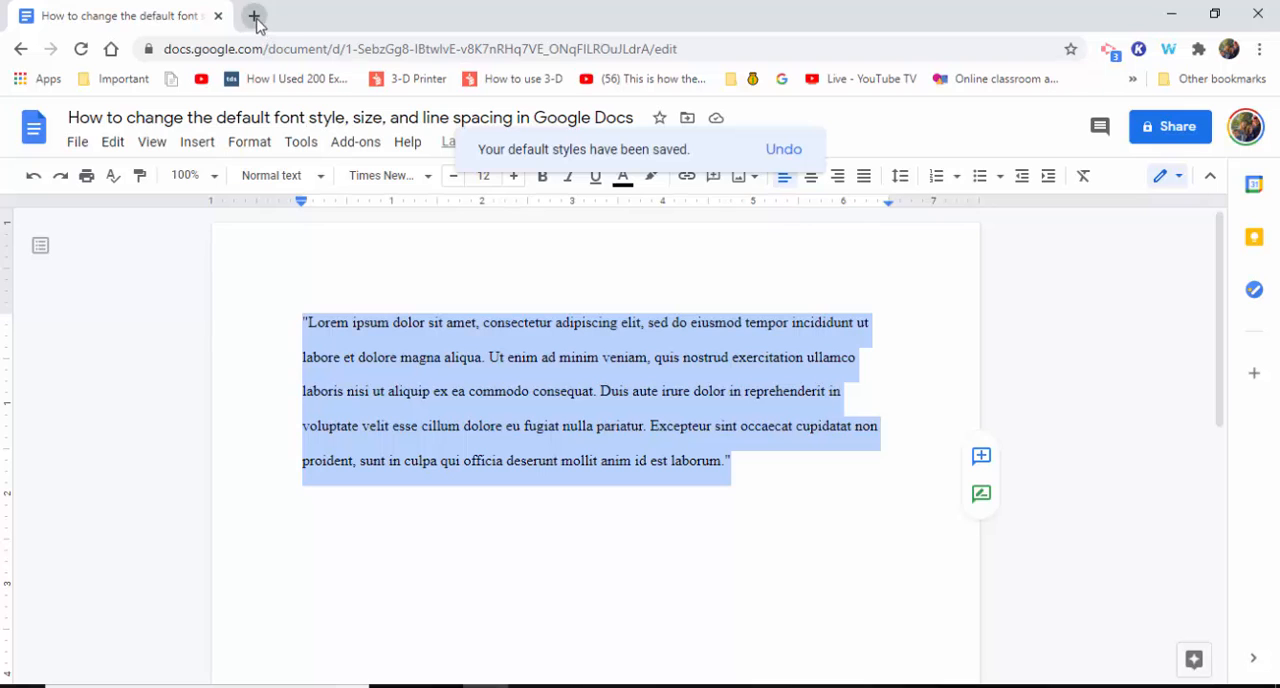
Step: Create a new blank document and confirm it opens with double line spacing
{"action": "left_click", "coordinate": [256, 16]}
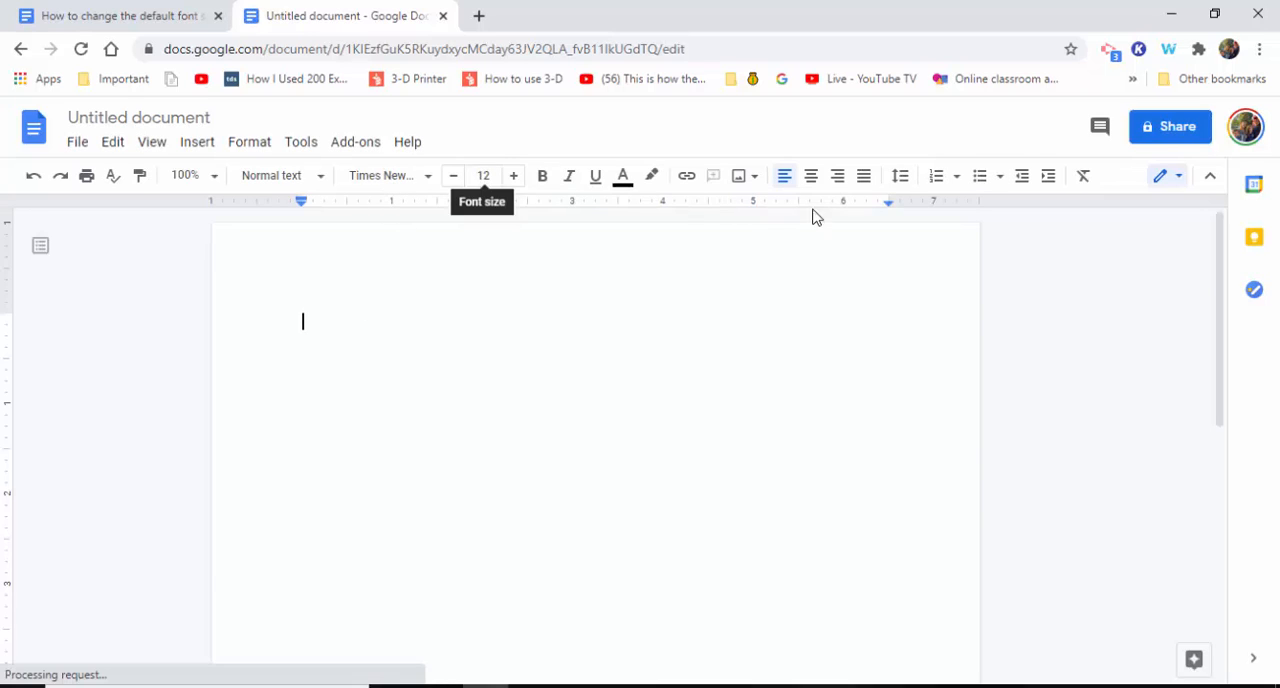
{"action": "left_click", "coordinate": [900, 176]}
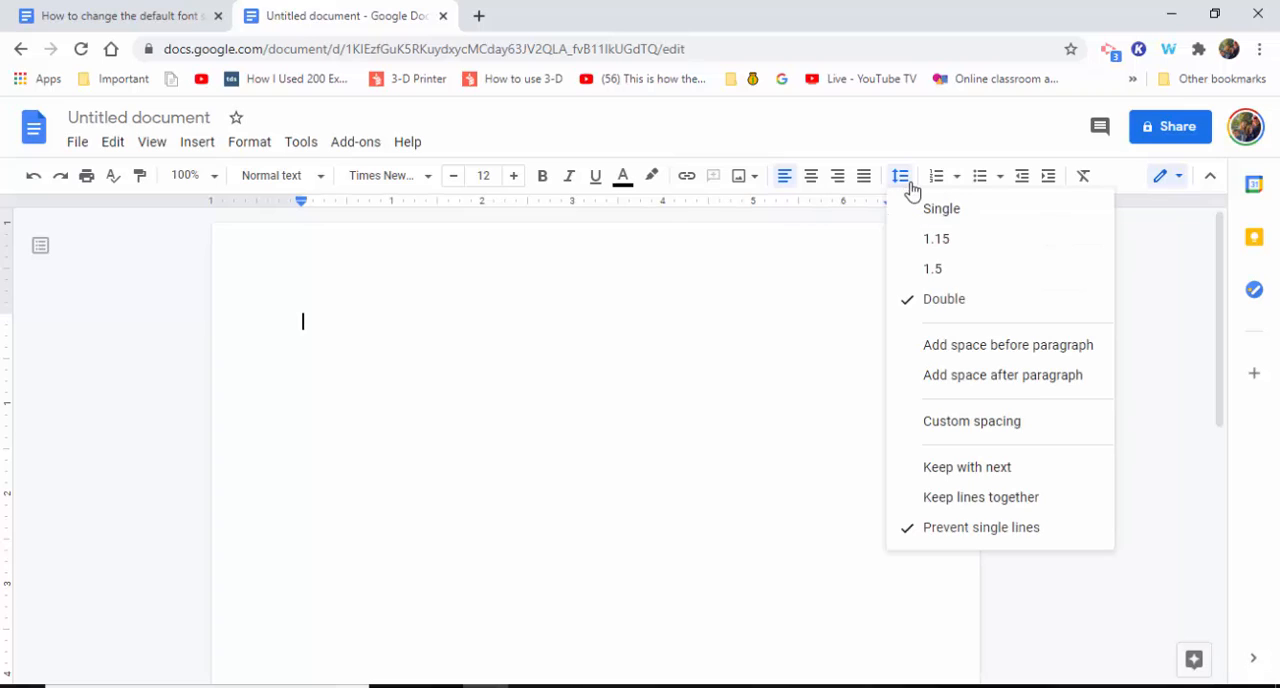